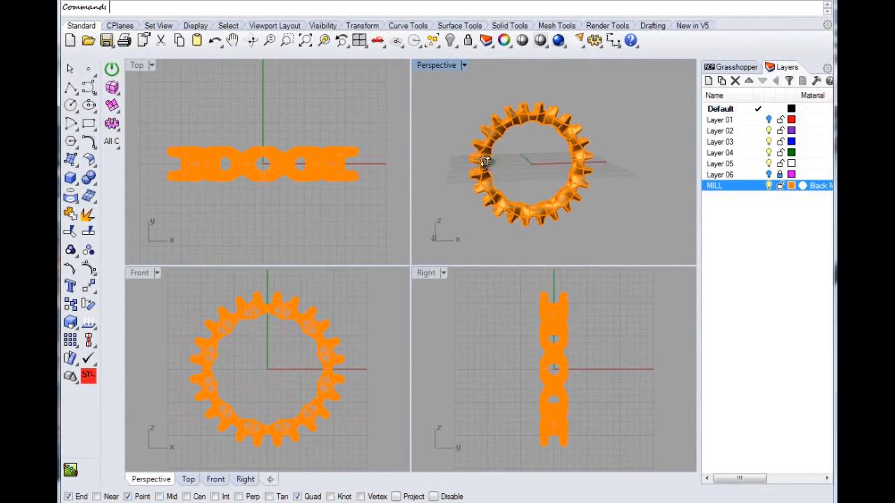
# - Orbit the orange ring and show the Grasshopper Remote Control Panel sliders with hub and spokes
pyautogui.moveTo(483, 162); pyautogui.dragTo(493, 173)
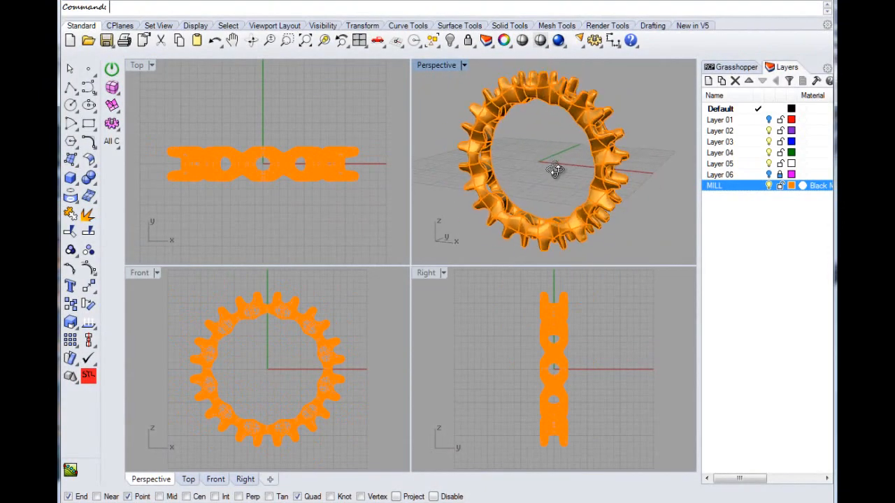
pyautogui.moveTo(556, 171); pyautogui.dragTo(528, 129)
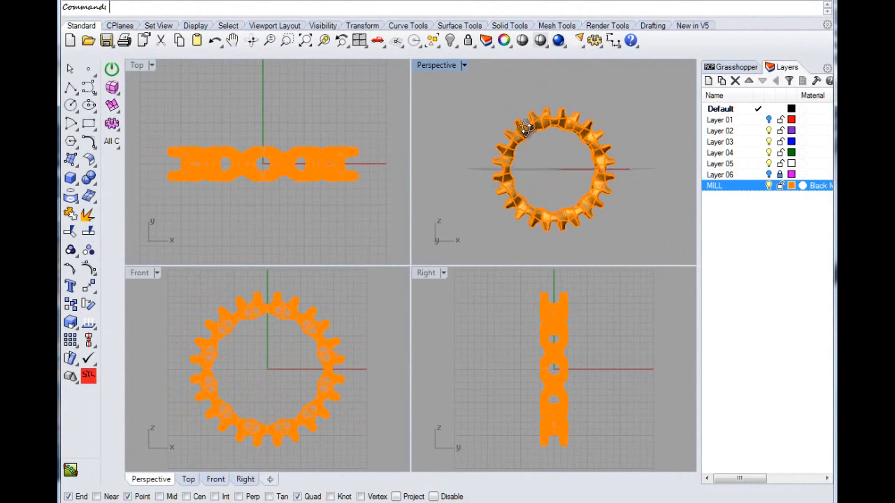
pyautogui.moveTo(528, 130); pyautogui.dragTo(558, 173)
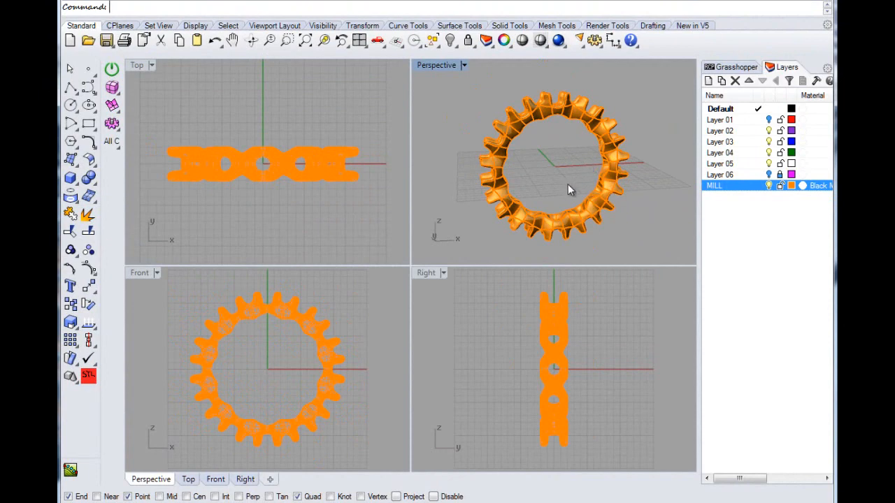
pyautogui.moveTo(559, 180)
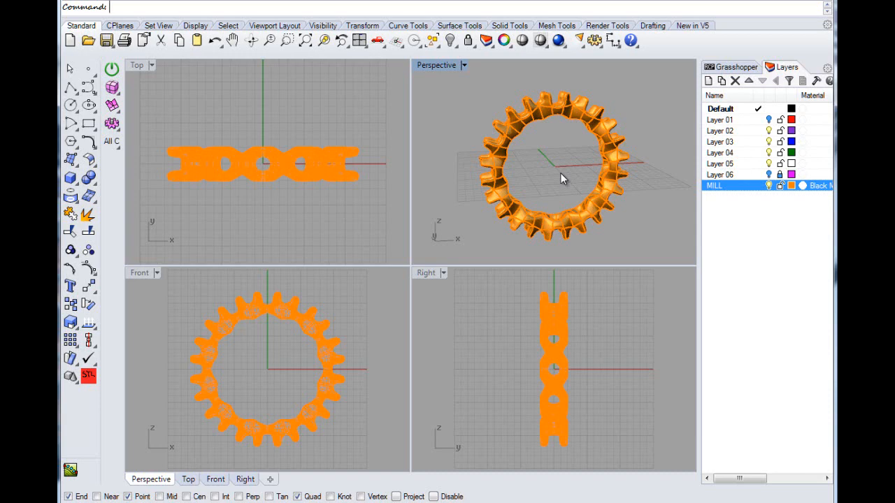
pyautogui.moveTo(441, 68)
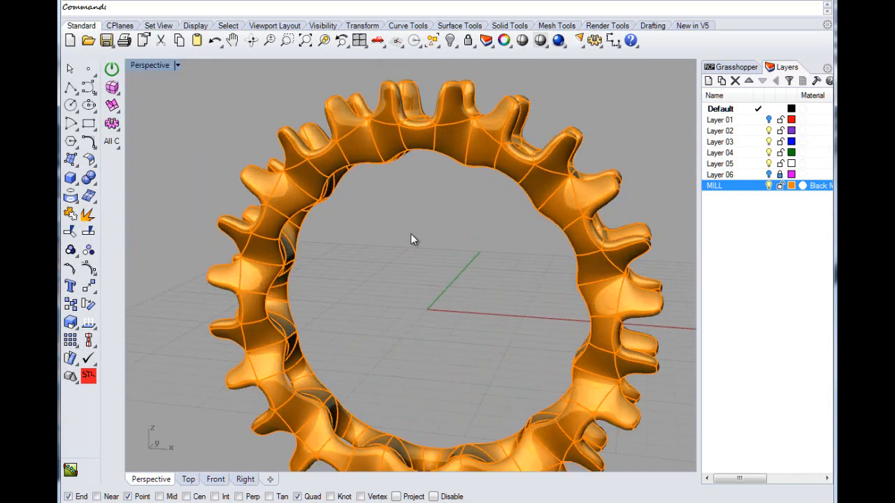
pyautogui.click(359, 40)
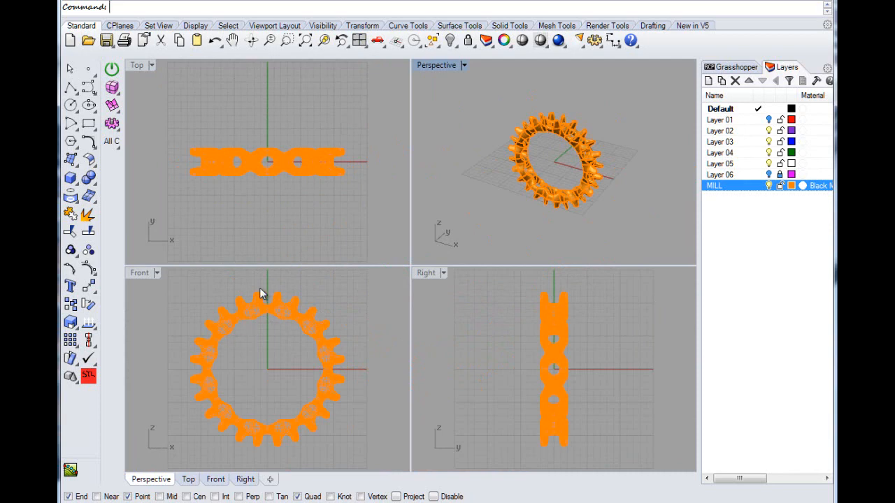
pyautogui.moveTo(194, 390)
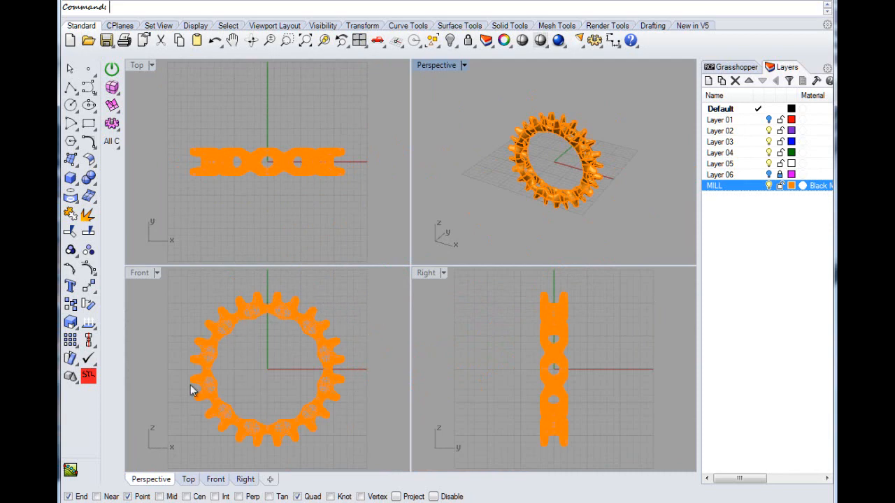
pyautogui.moveTo(242, 346)
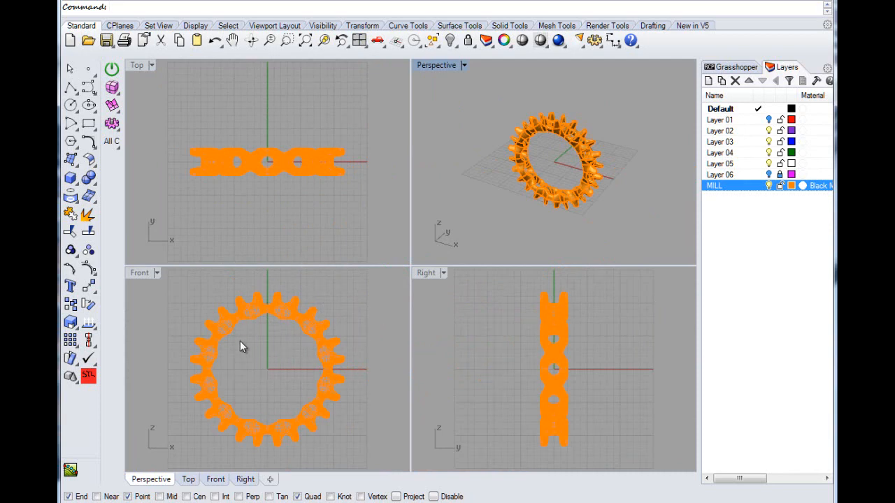
pyautogui.moveTo(261, 222)
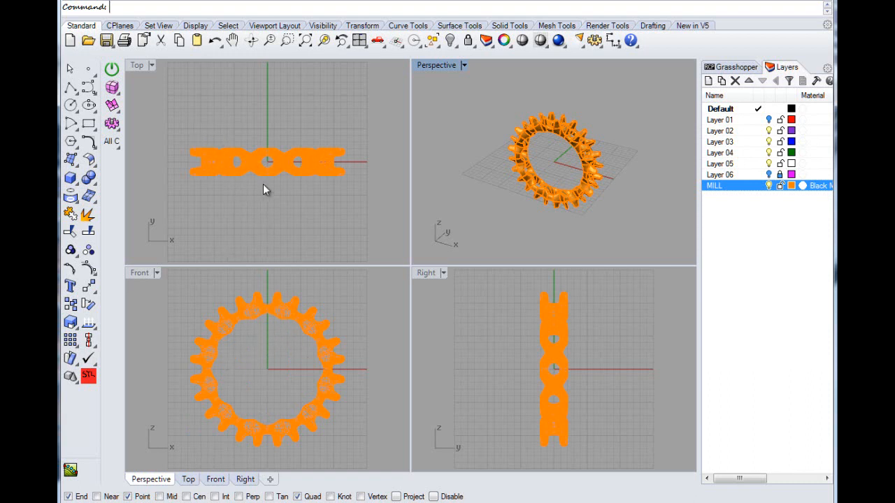
pyautogui.moveTo(243, 214)
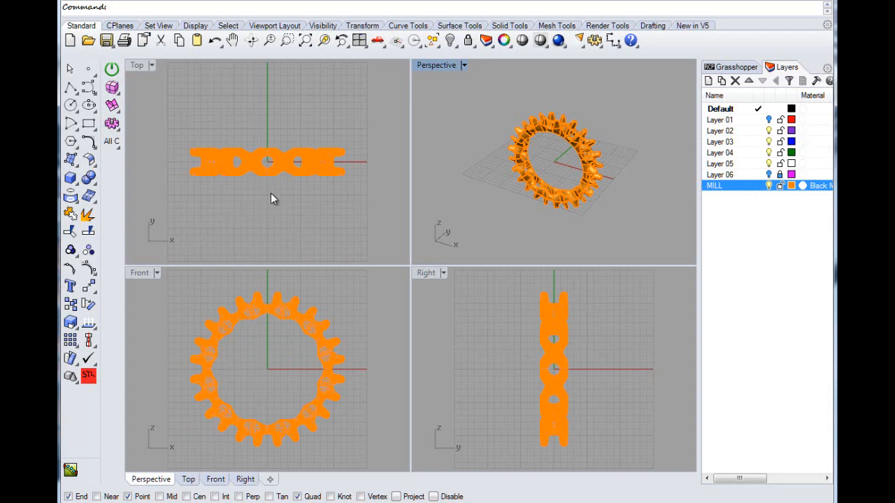
pyautogui.moveTo(191, 100)
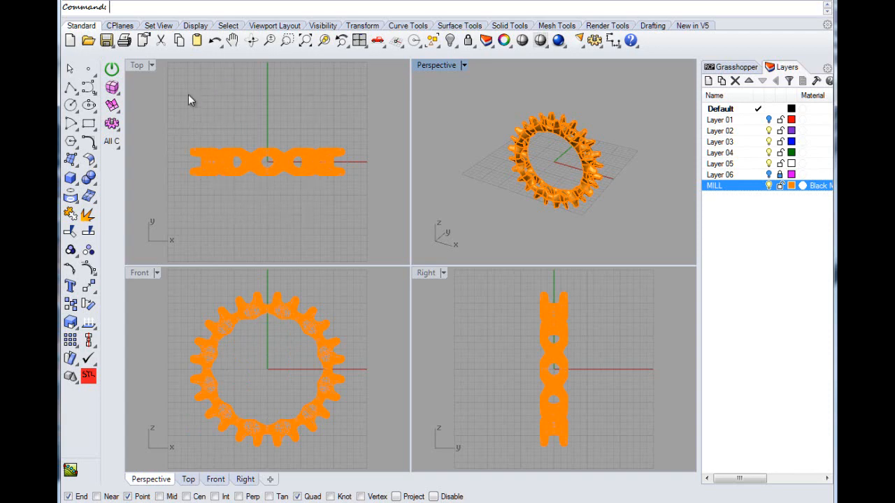
pyautogui.moveTo(274, 460)
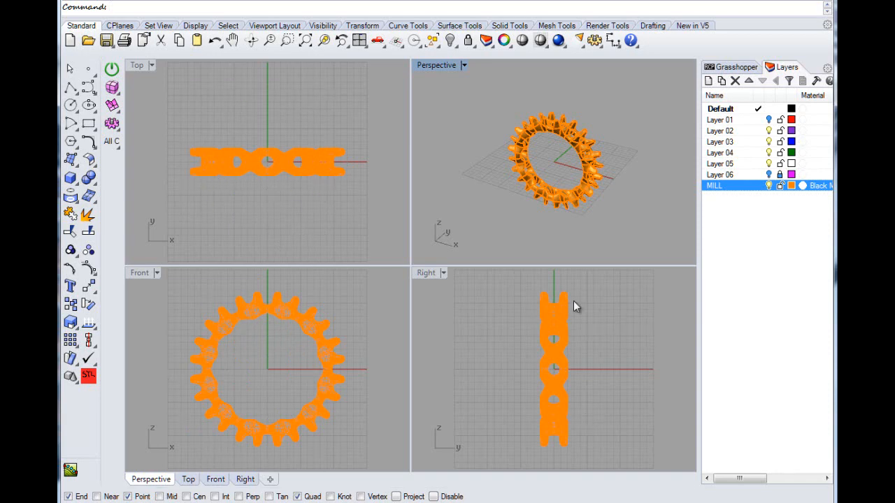
pyautogui.moveTo(273, 240)
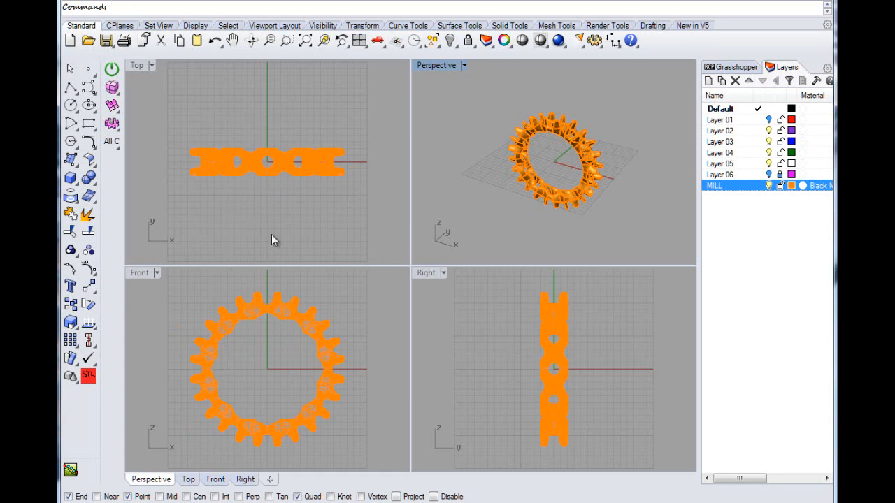
pyautogui.moveTo(347, 214)
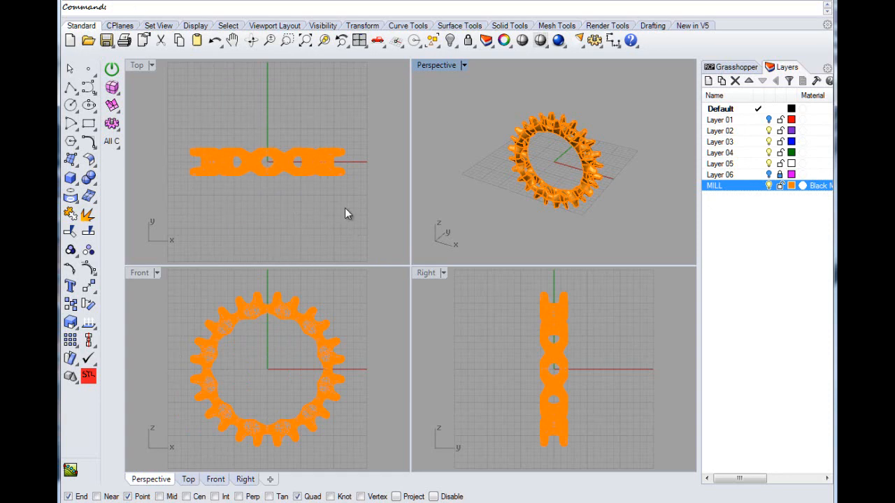
pyautogui.moveTo(245, 402)
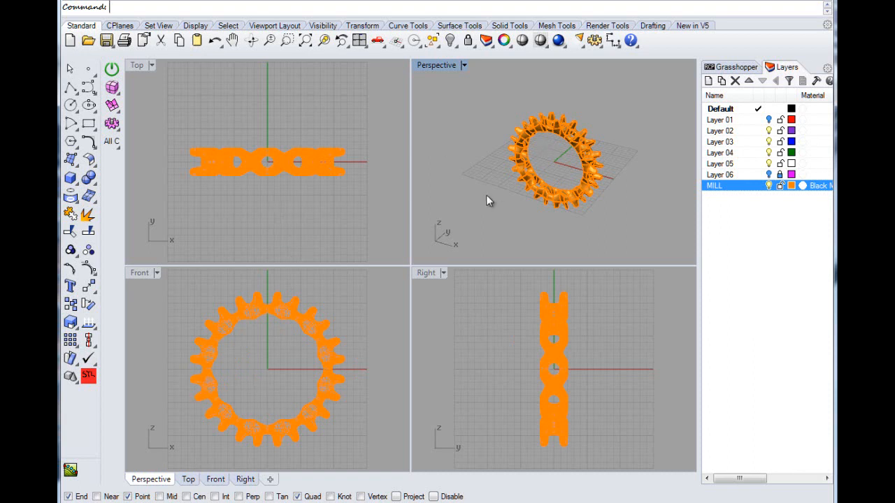
pyautogui.moveTo(364, 126)
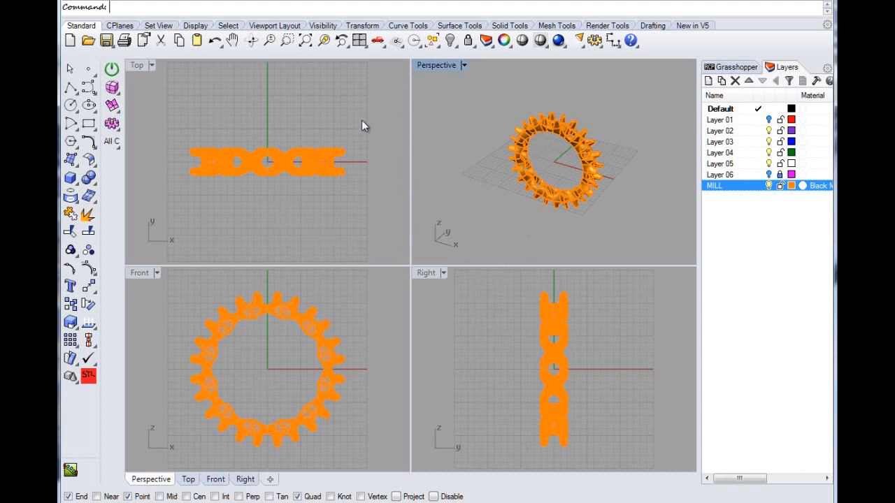
pyautogui.moveTo(261, 195)
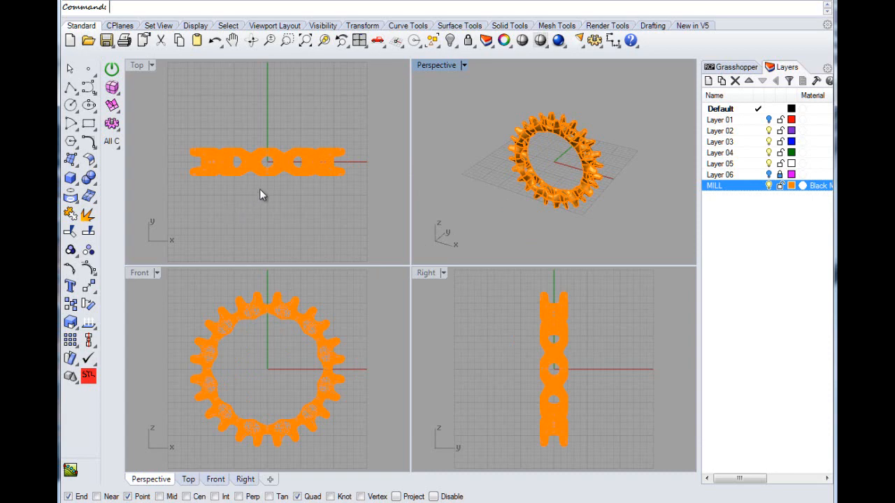
pyautogui.moveTo(322, 365)
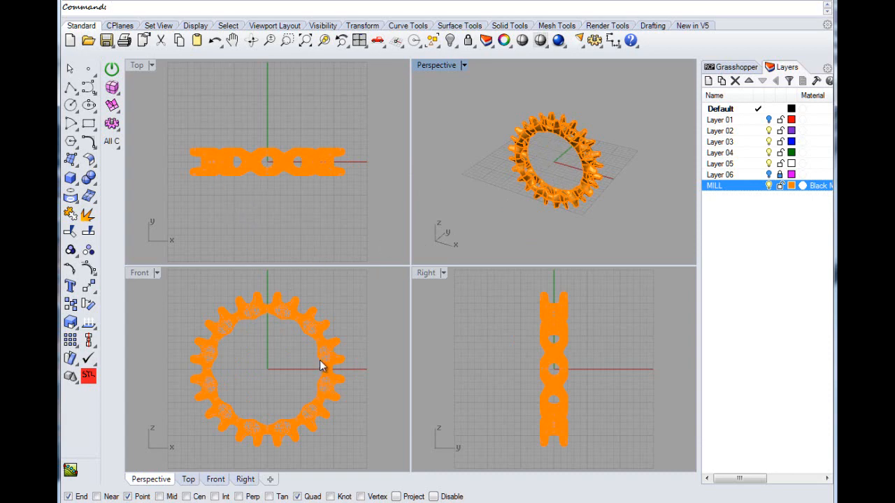
pyautogui.moveTo(269, 420)
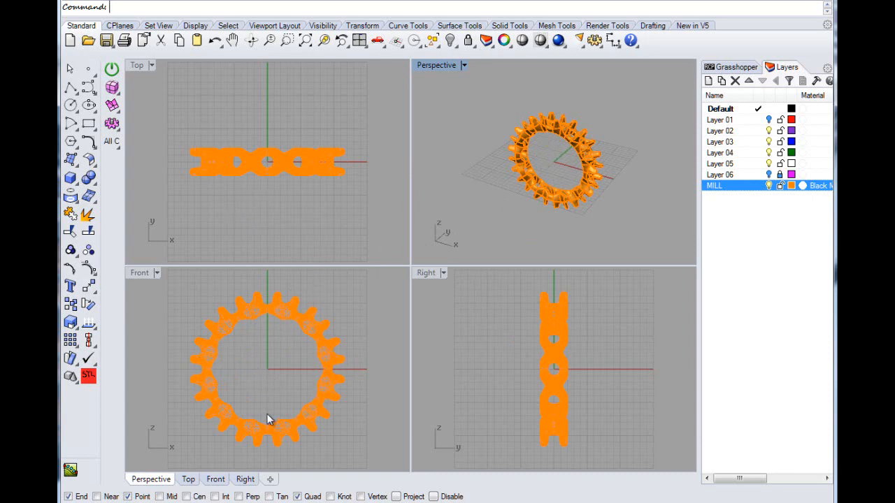
pyautogui.moveTo(392, 241)
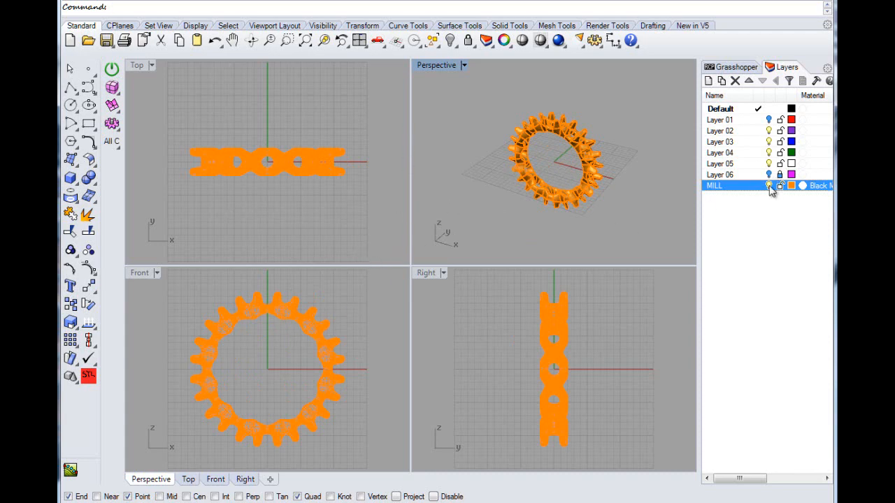
pyautogui.moveTo(736, 110)
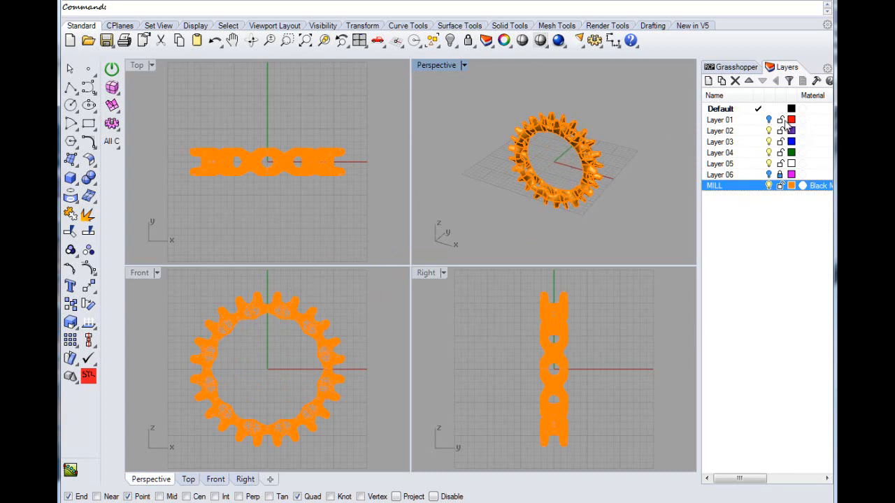
pyautogui.click(791, 130)
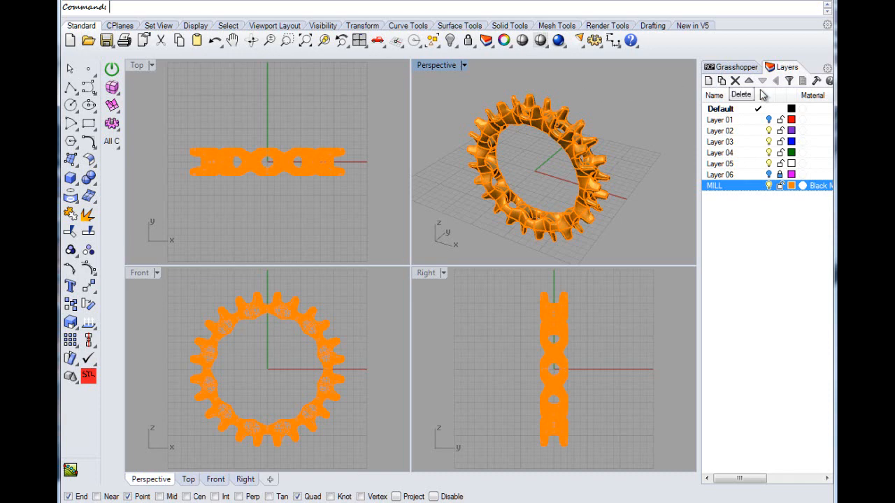
pyautogui.click(730, 67)
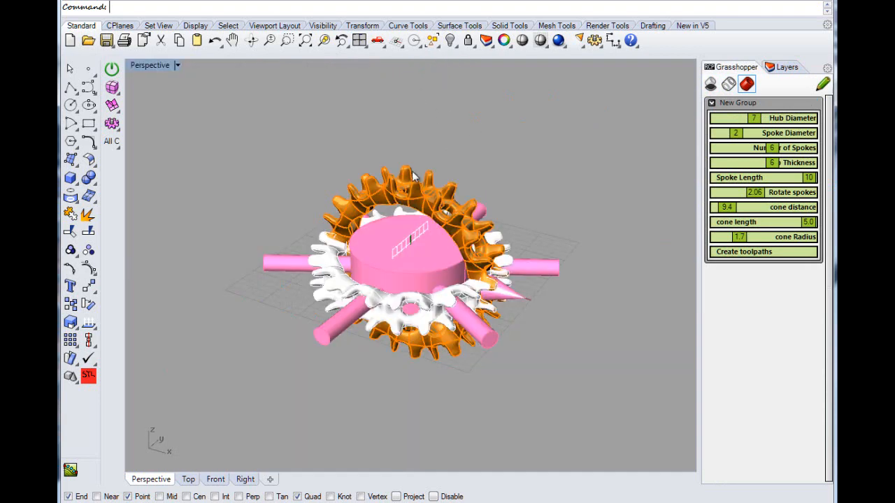
# - Raise the cone distance from 9.4 to 13.1 while zooming and orbiting around the pink hub
pyautogui.moveTo(412, 259); pyautogui.dragTo(392, 182)
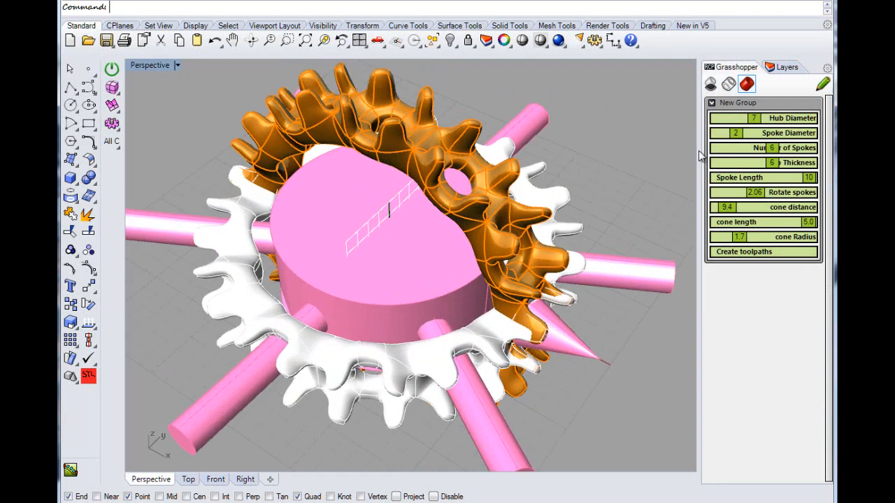
pyautogui.click(786, 66)
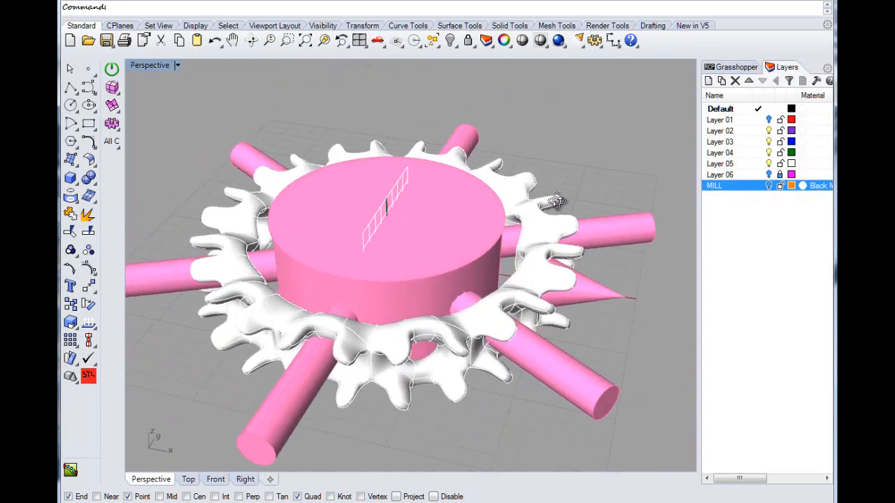
pyautogui.moveTo(558, 202); pyautogui.dragTo(448, 253)
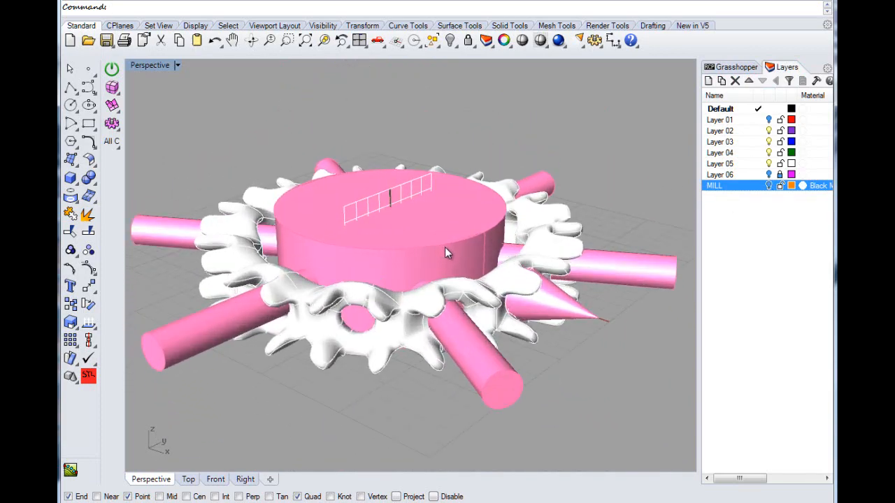
pyautogui.moveTo(448, 252); pyautogui.dragTo(469, 287)
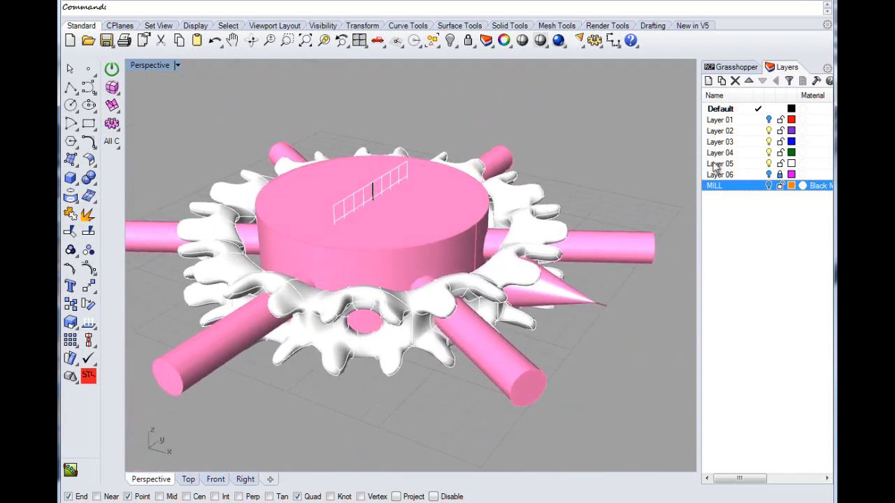
pyautogui.click(730, 66)
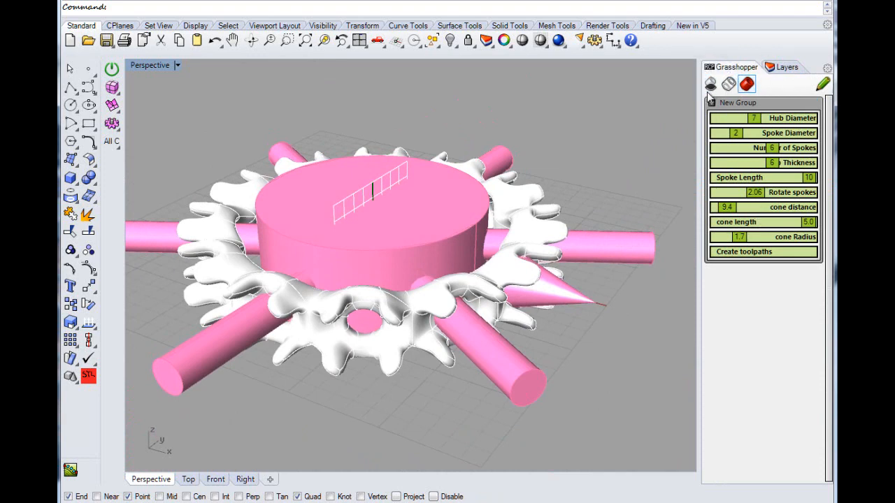
pyautogui.moveTo(728, 148)
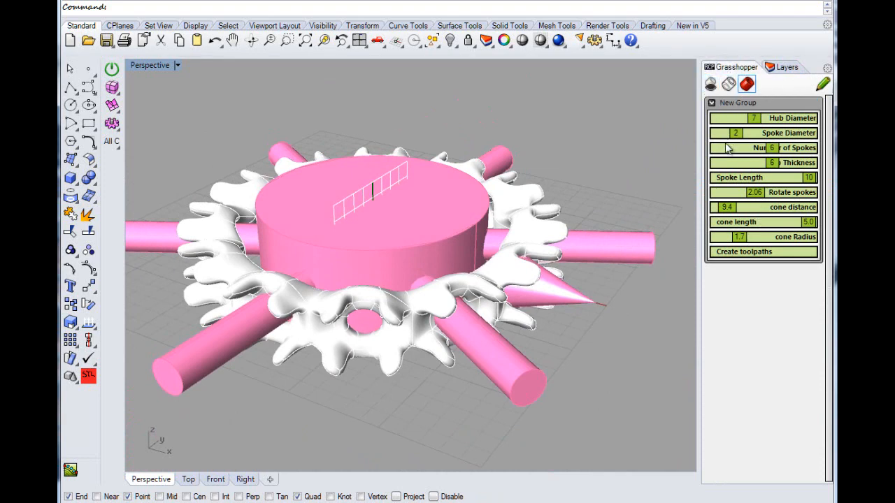
pyautogui.moveTo(734, 184)
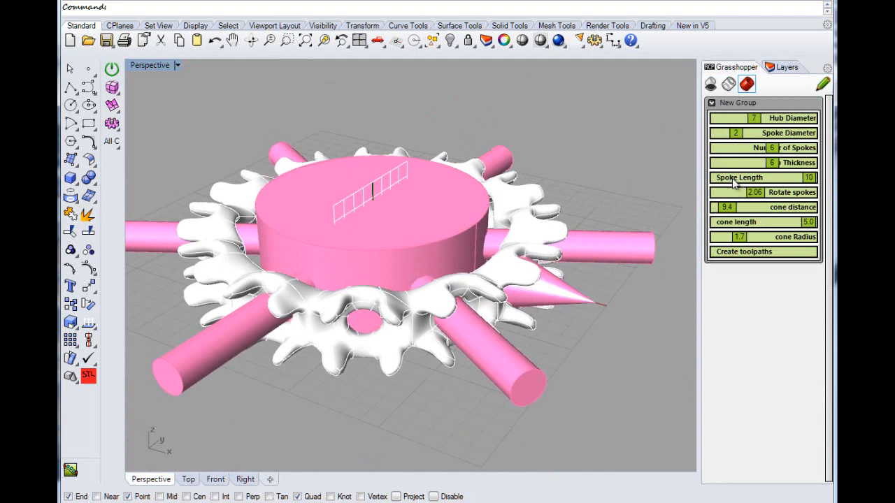
pyautogui.moveTo(773, 199)
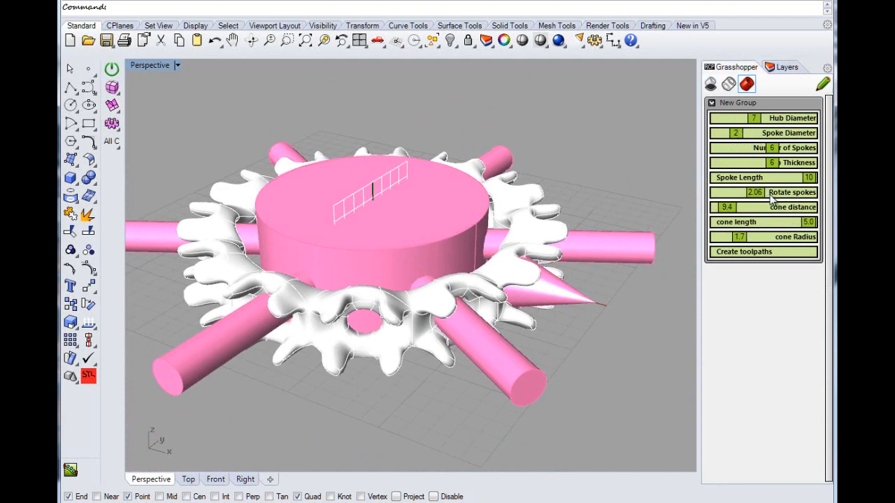
pyautogui.moveTo(669, 180)
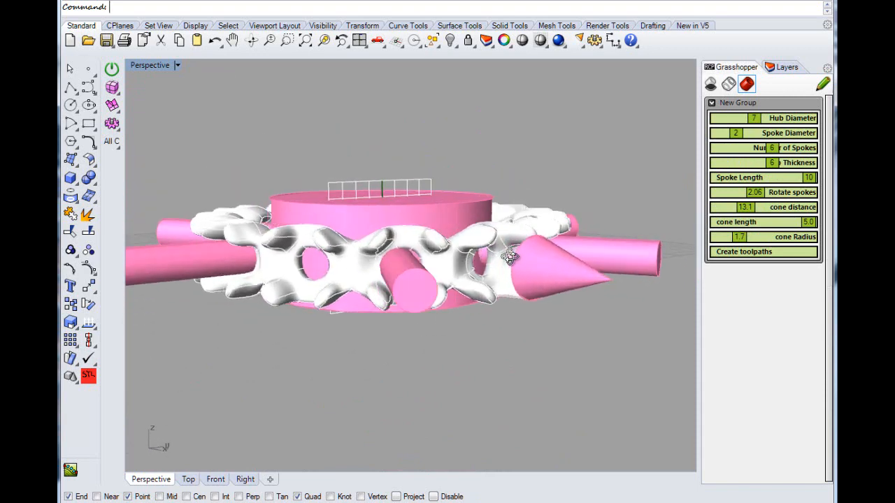
# - Set the cone distance slider to 8.9 and tilt the Perspective view onto the gear
pyautogui.moveTo(510, 255); pyautogui.dragTo(566, 271)
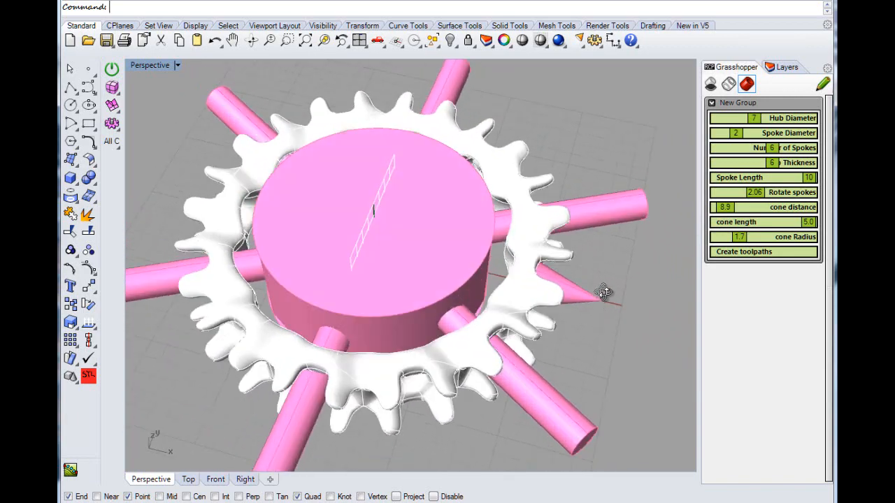
pyautogui.click(743, 236)
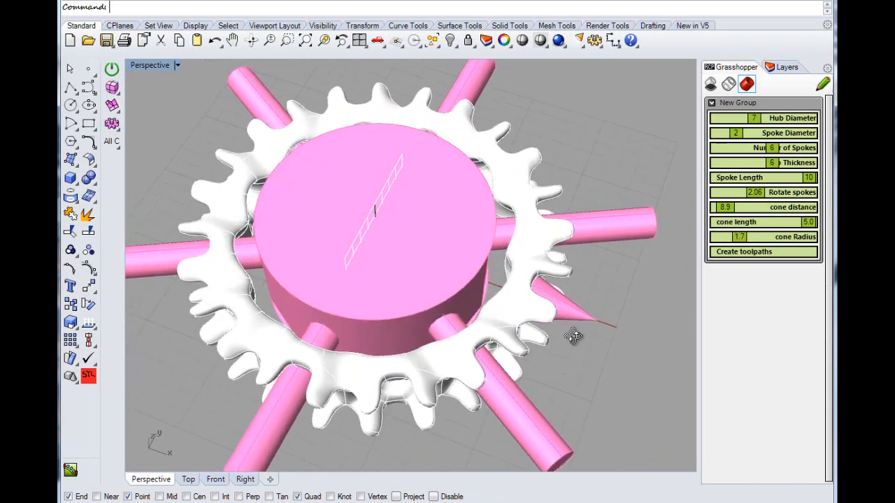
pyautogui.moveTo(574, 336); pyautogui.dragTo(573, 289)
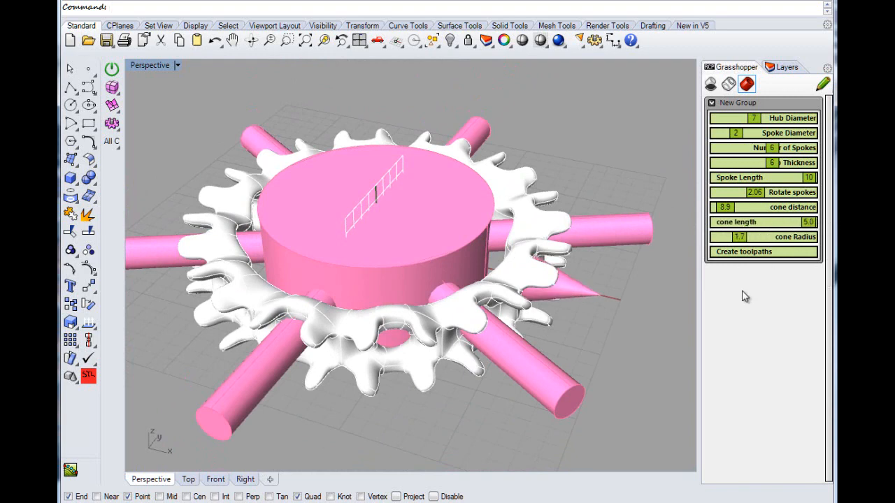
pyautogui.moveTo(633, 308)
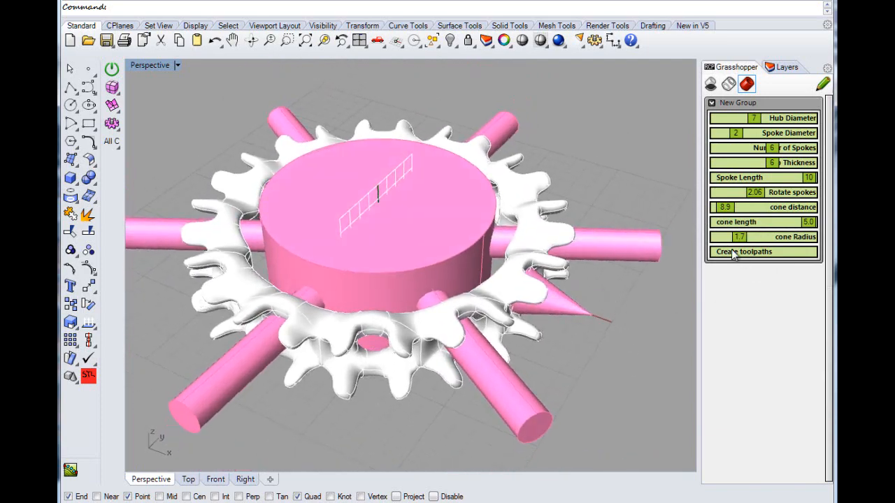
# - Generate the meshed 0deg and Rotary layers with Create toolpaths, then view the layer list
pyautogui.click(743, 251)
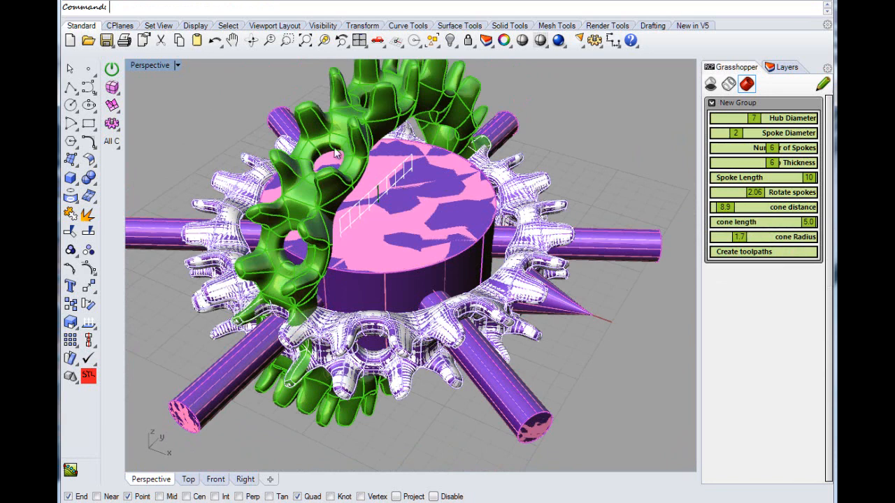
pyautogui.moveTo(384, 130)
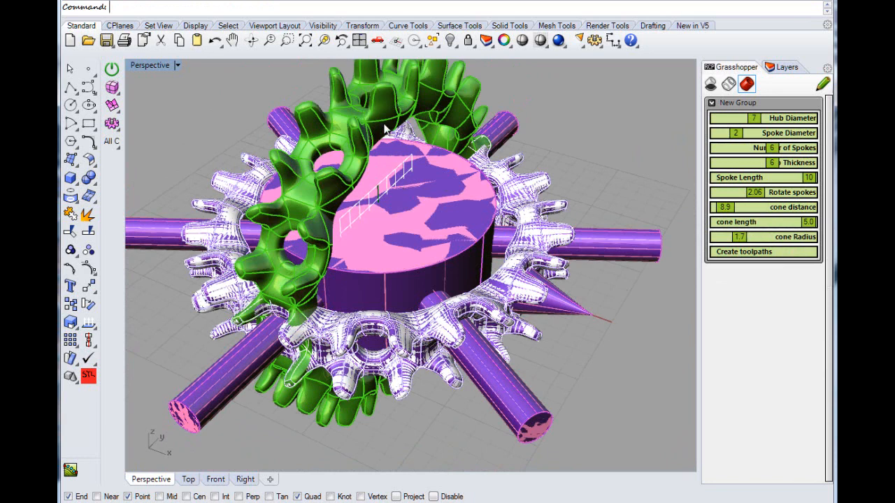
pyautogui.moveTo(489, 384)
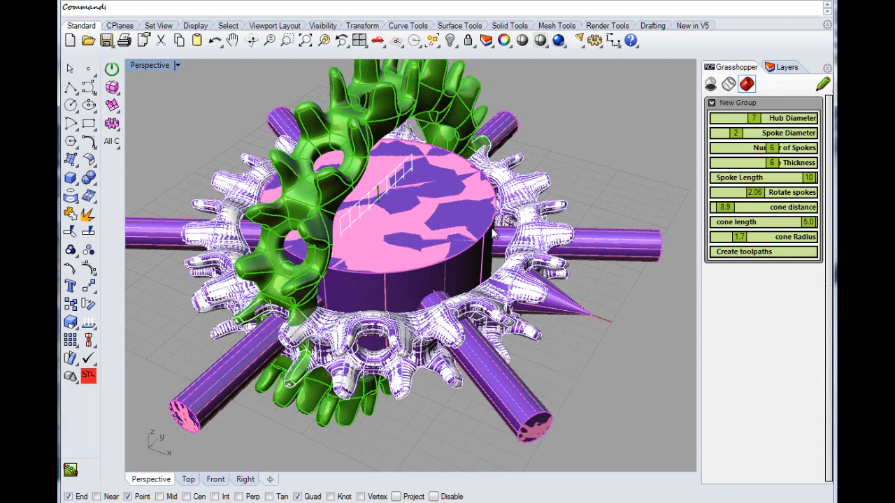
pyautogui.moveTo(672, 114)
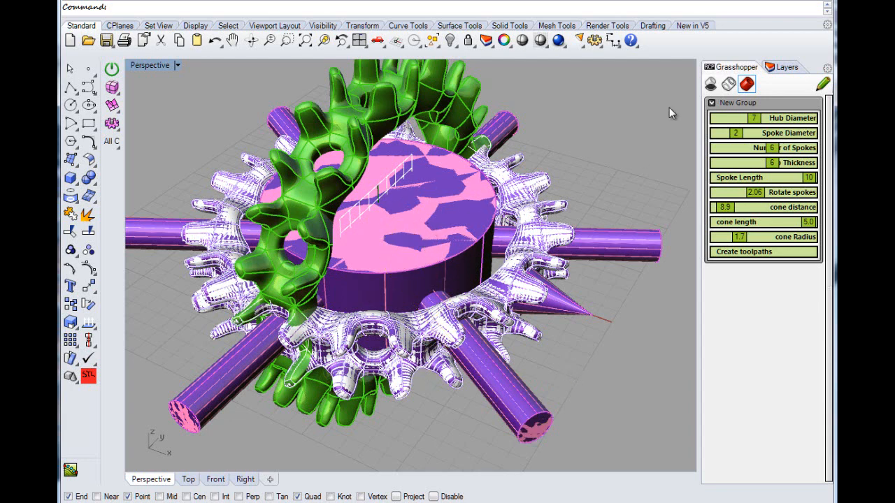
pyautogui.click(787, 67)
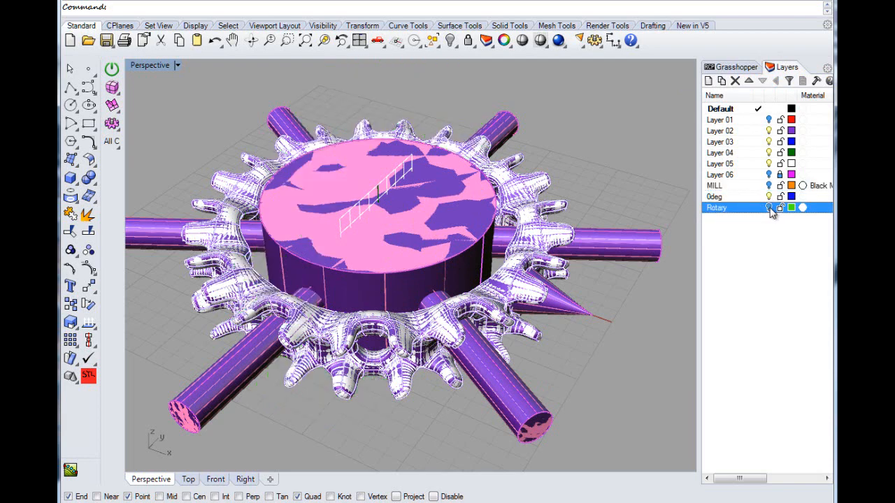
# - Make the green gear mesh layer visible again and export the meshes as STL files
pyautogui.click(715, 197)
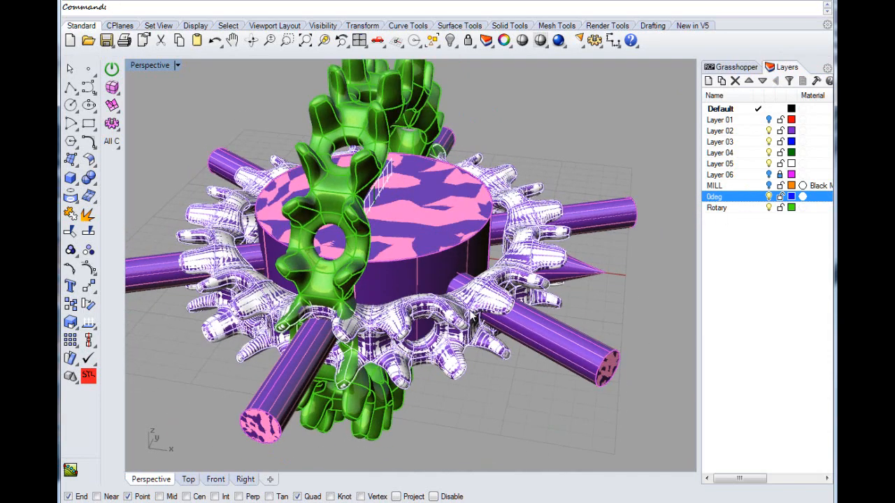
pyautogui.moveTo(419, 280); pyautogui.dragTo(434, 252)
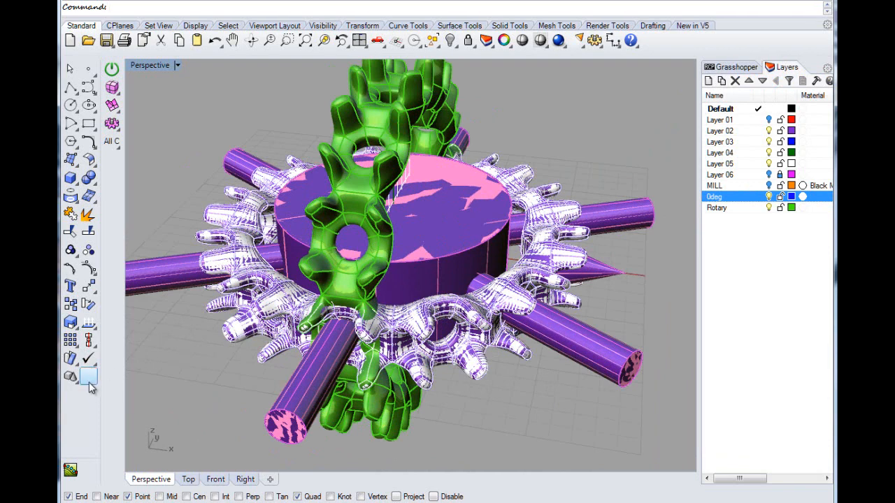
pyautogui.click(89, 376)
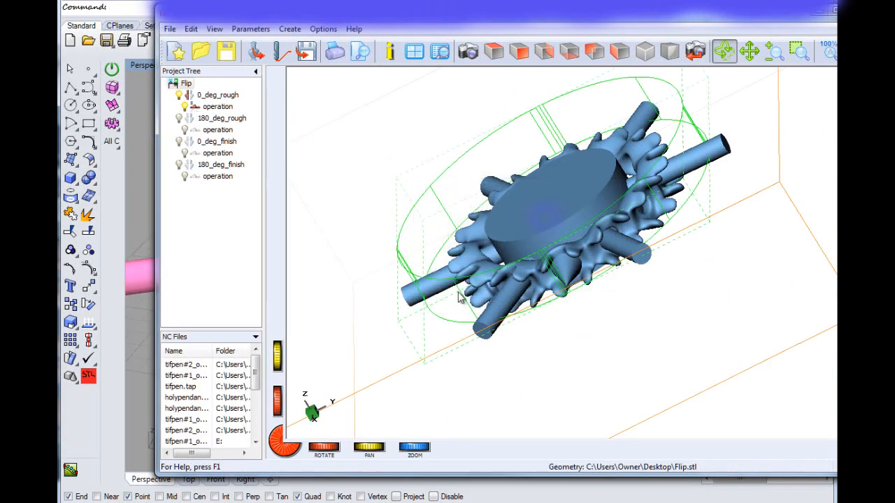
# - Calculate all toolpaths for the Flip project and make 180_deg_rough the active operation
pyautogui.moveTo(462, 297); pyautogui.dragTo(696, 264)
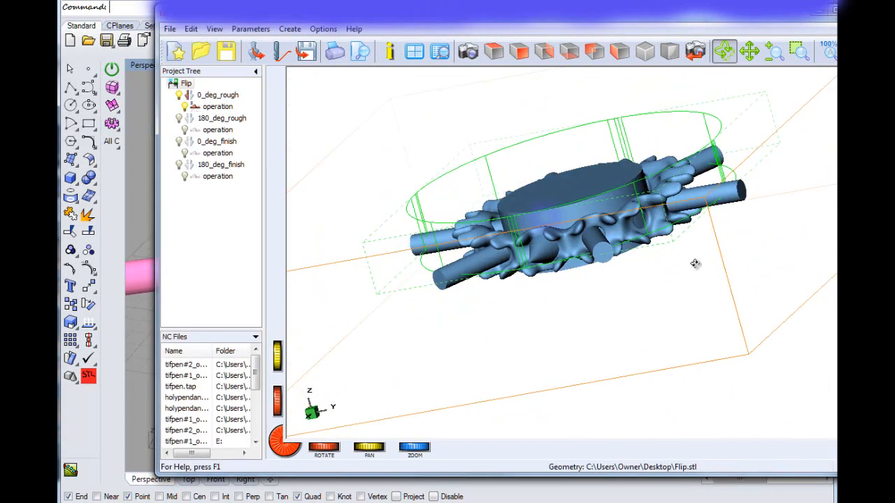
pyautogui.moveTo(695, 264); pyautogui.dragTo(629, 343)
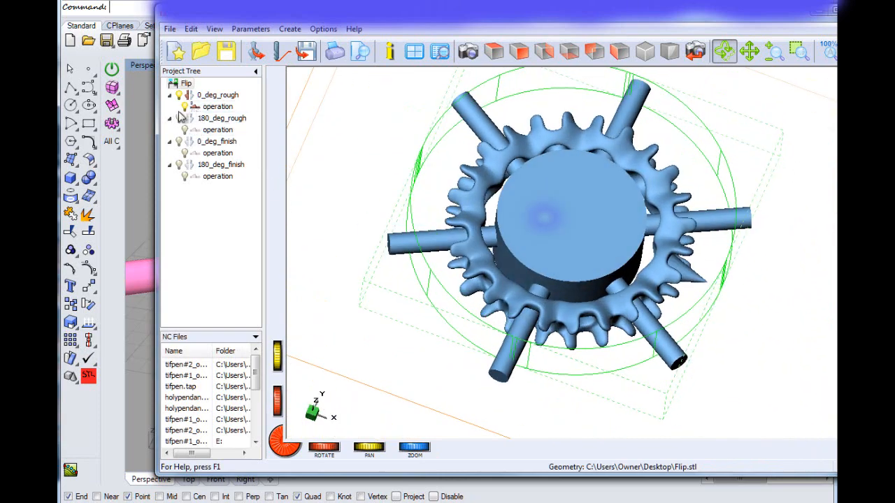
pyautogui.click(290, 29)
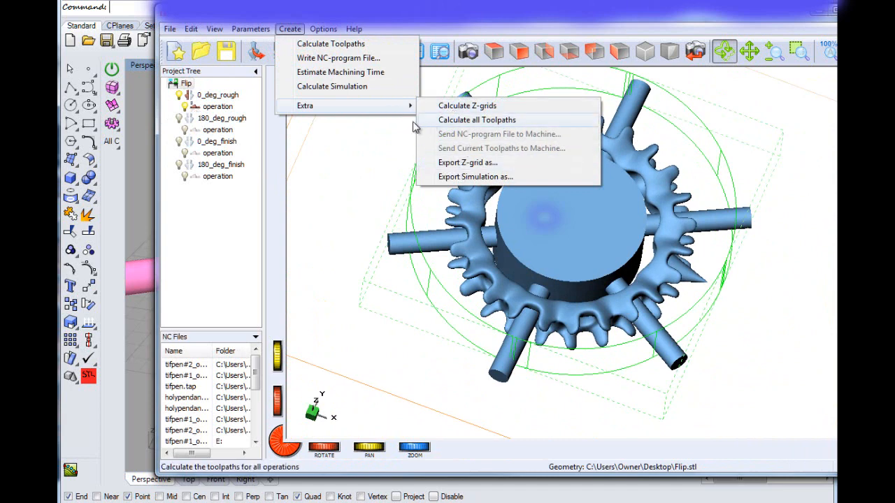
pyautogui.moveTo(455, 130)
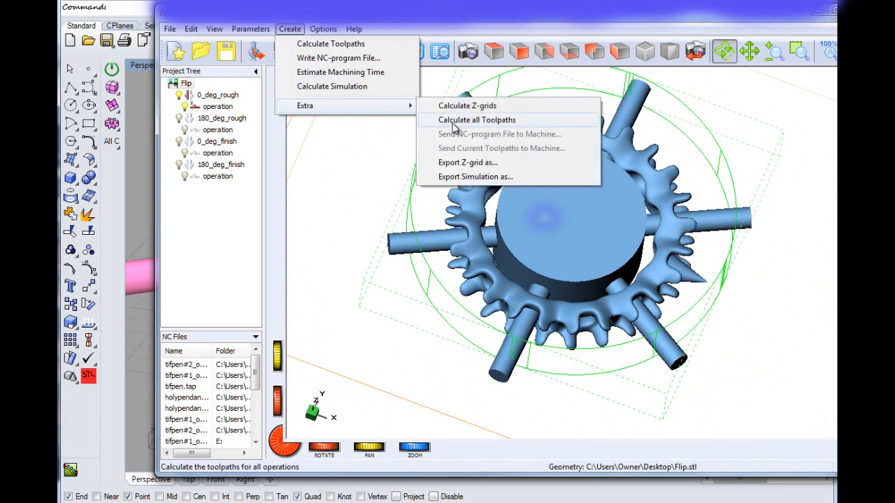
pyautogui.click(476, 120)
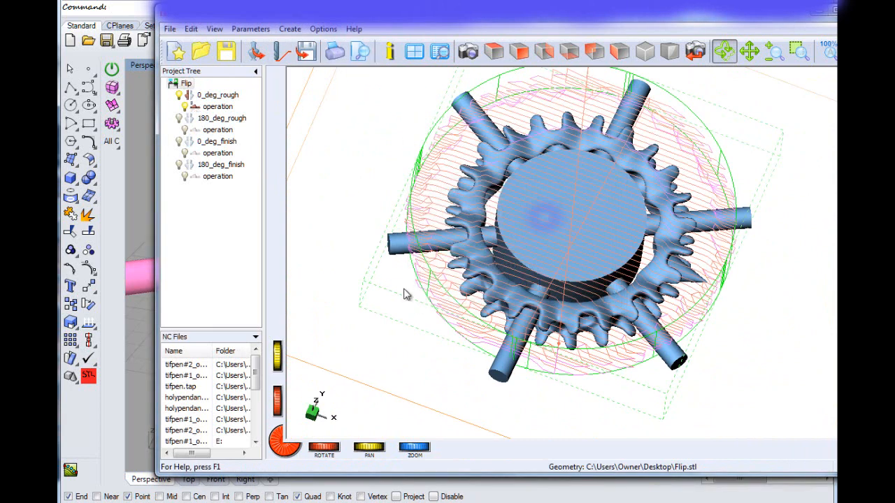
pyautogui.click(222, 118)
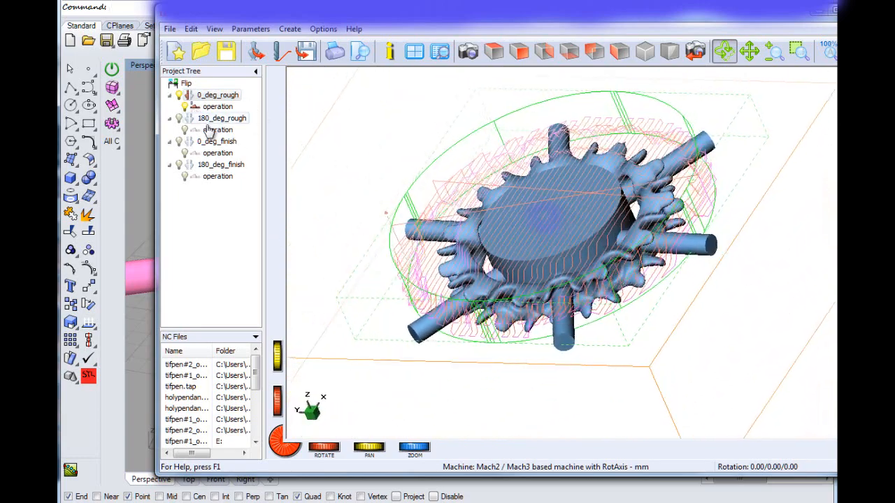
pyautogui.click(222, 117)
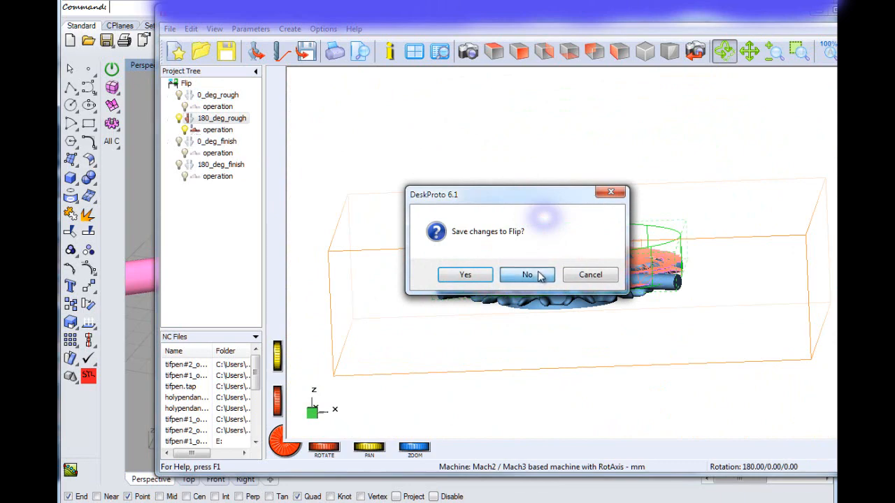
# - Close Flip without saving, then orbit the Rotary project's gear ring to an angled view
pyautogui.click(527, 274)
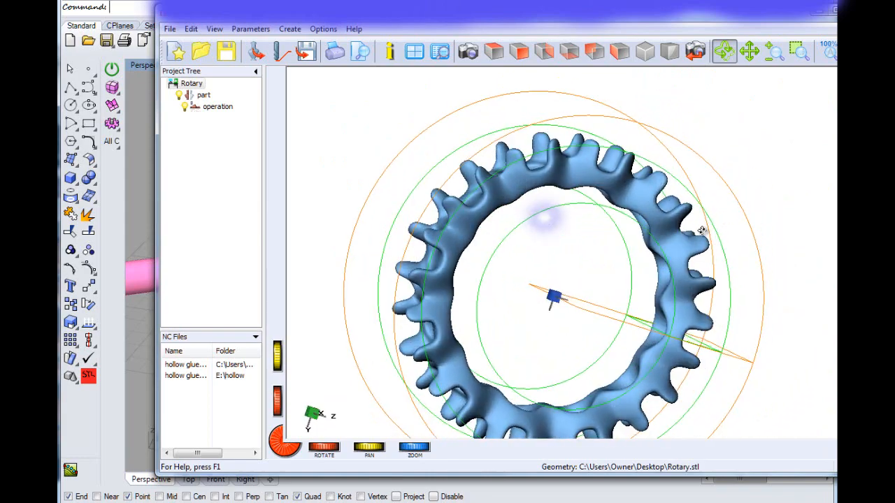
pyautogui.moveTo(702, 231); pyautogui.dragTo(646, 341)
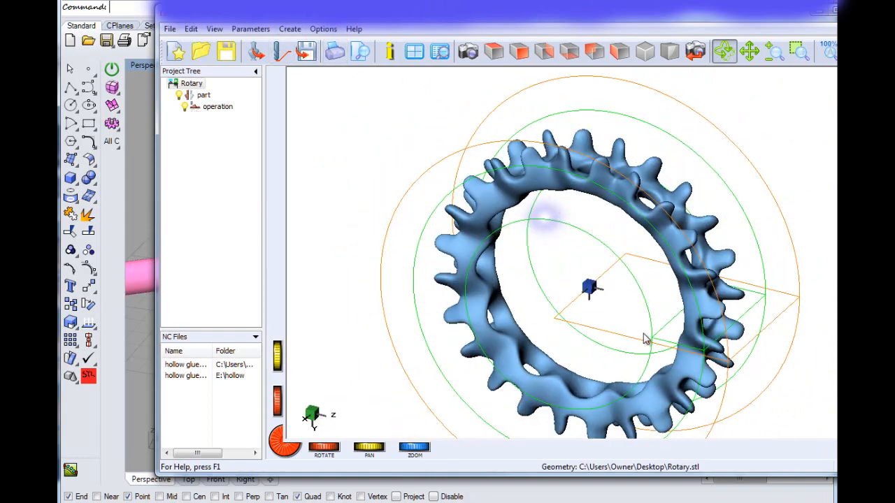
pyautogui.moveTo(643, 340); pyautogui.dragTo(537, 330)
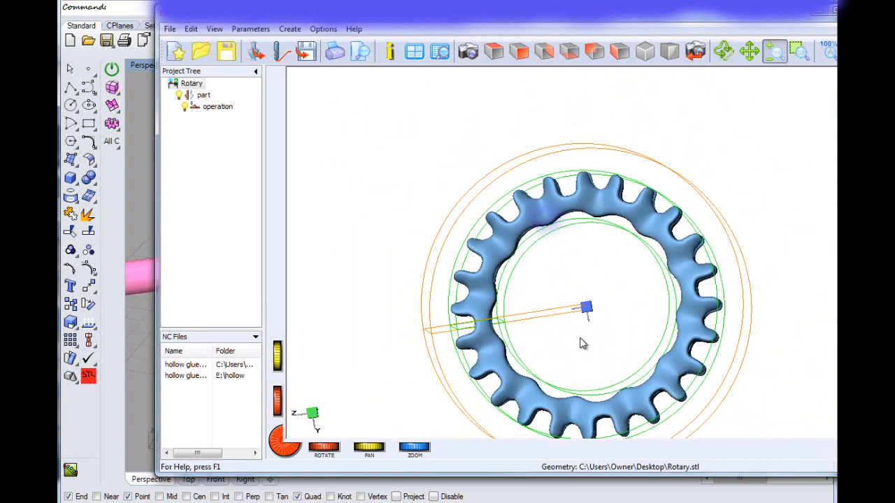
pyautogui.moveTo(584, 343); pyautogui.dragTo(518, 234)
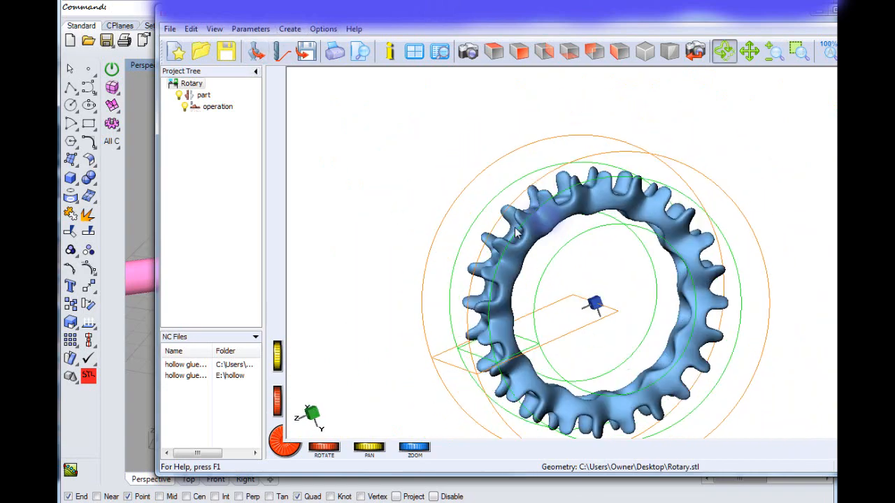